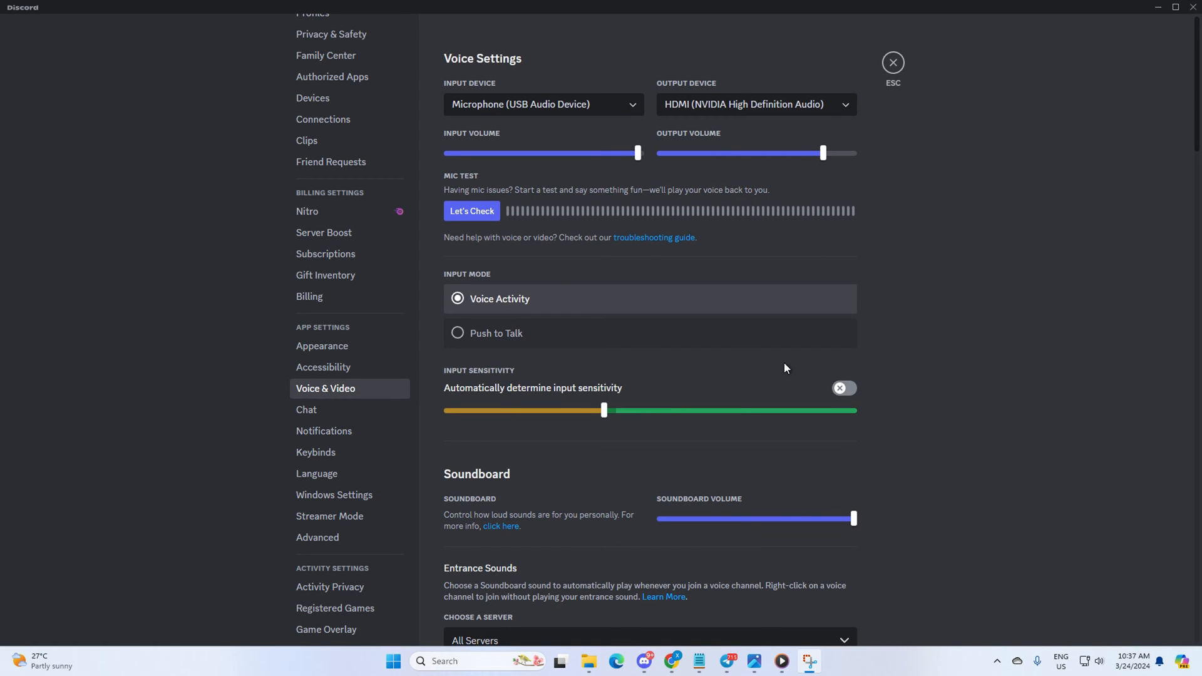
mouse_move(712, 200)
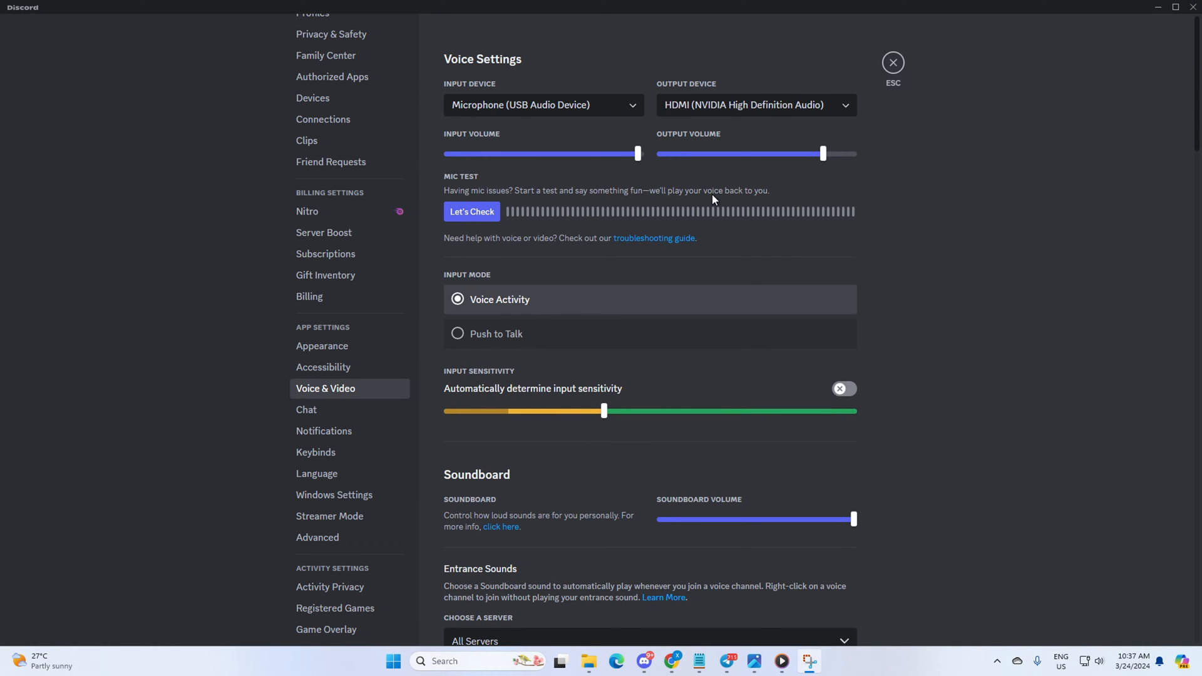
Step: Dismiss the Discord settings window so the Windows desktop is left showing
scroll("down", 3)
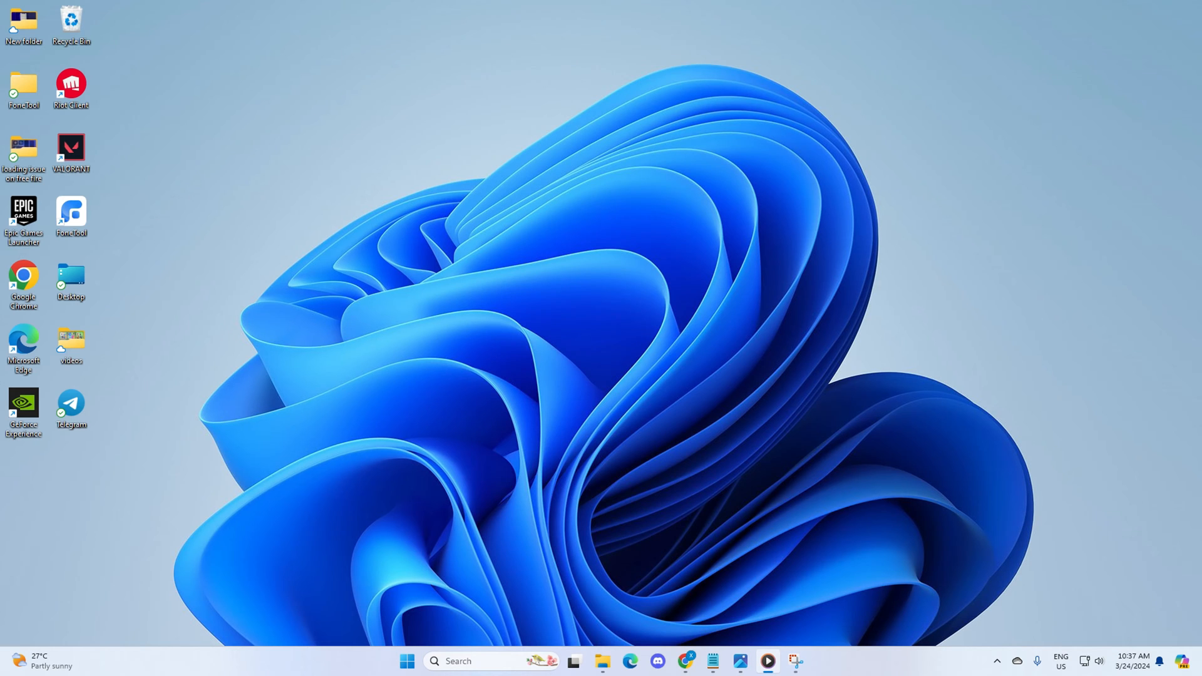
mouse_move(461, 325)
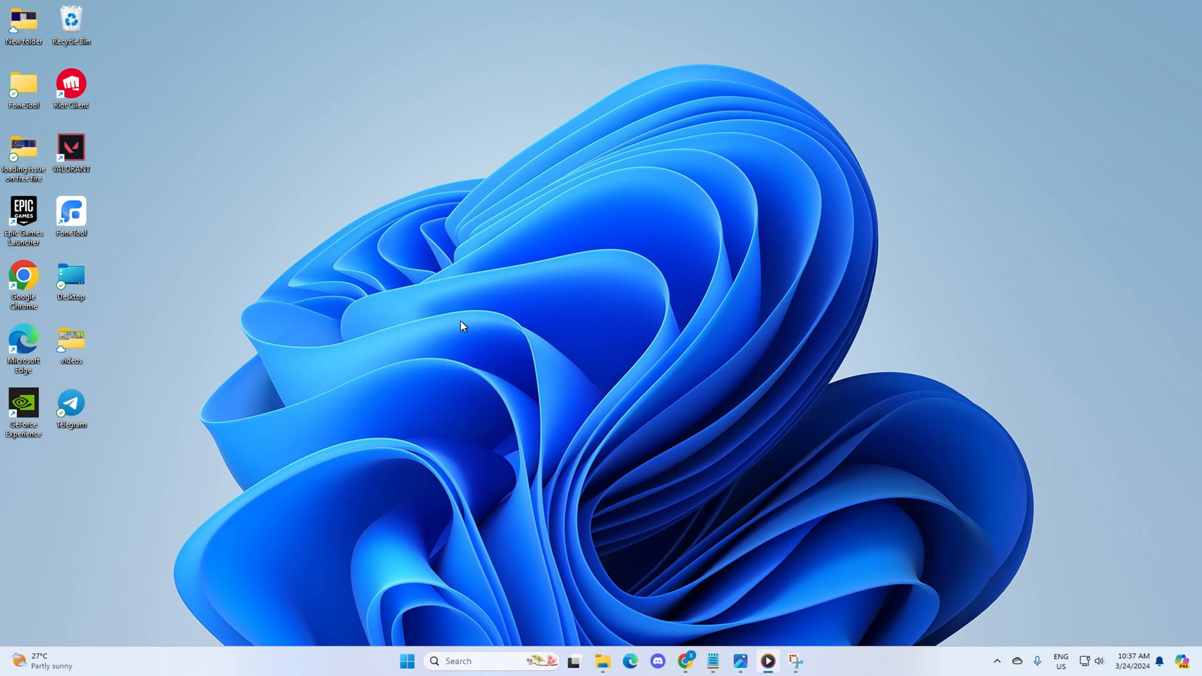
Step: Restore Discord from the taskbar and enter User Settings at the My Account page
left_click(657, 661)
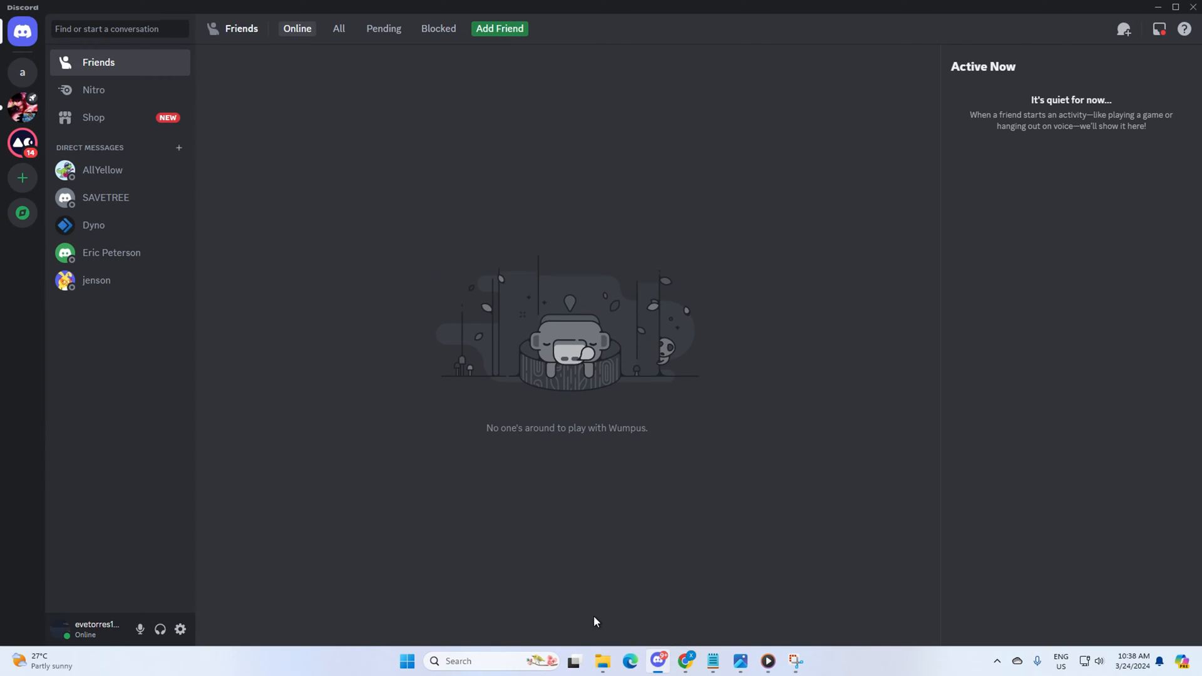
mouse_move(189, 624)
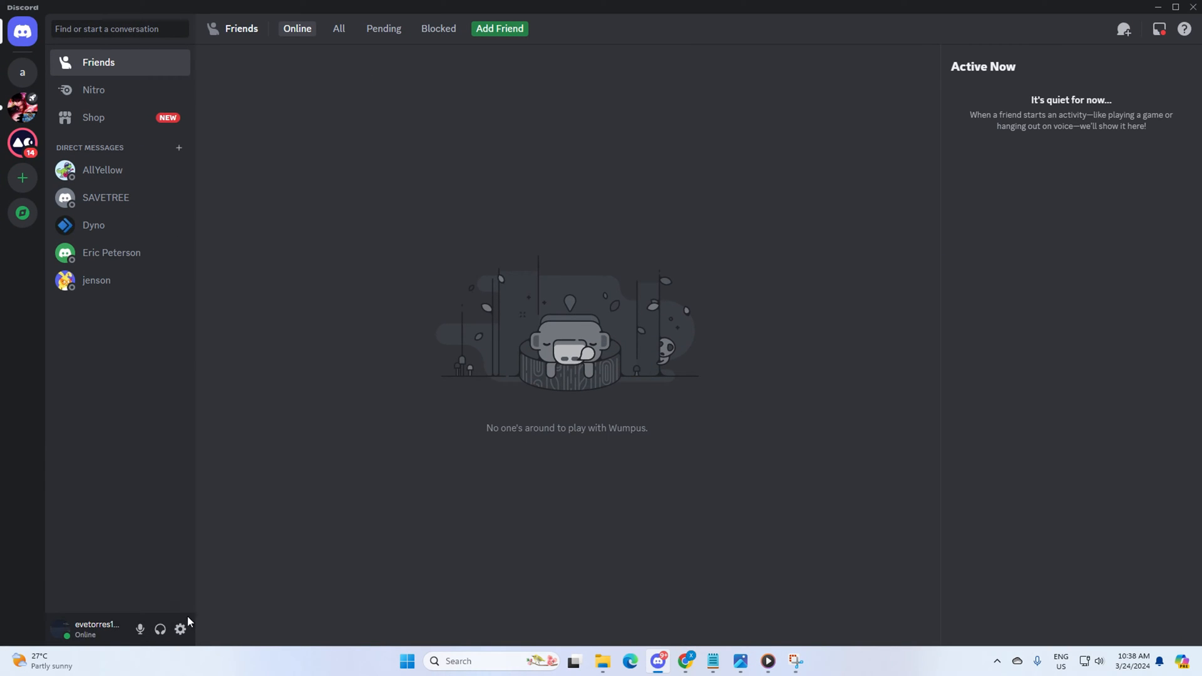
left_click(180, 629)
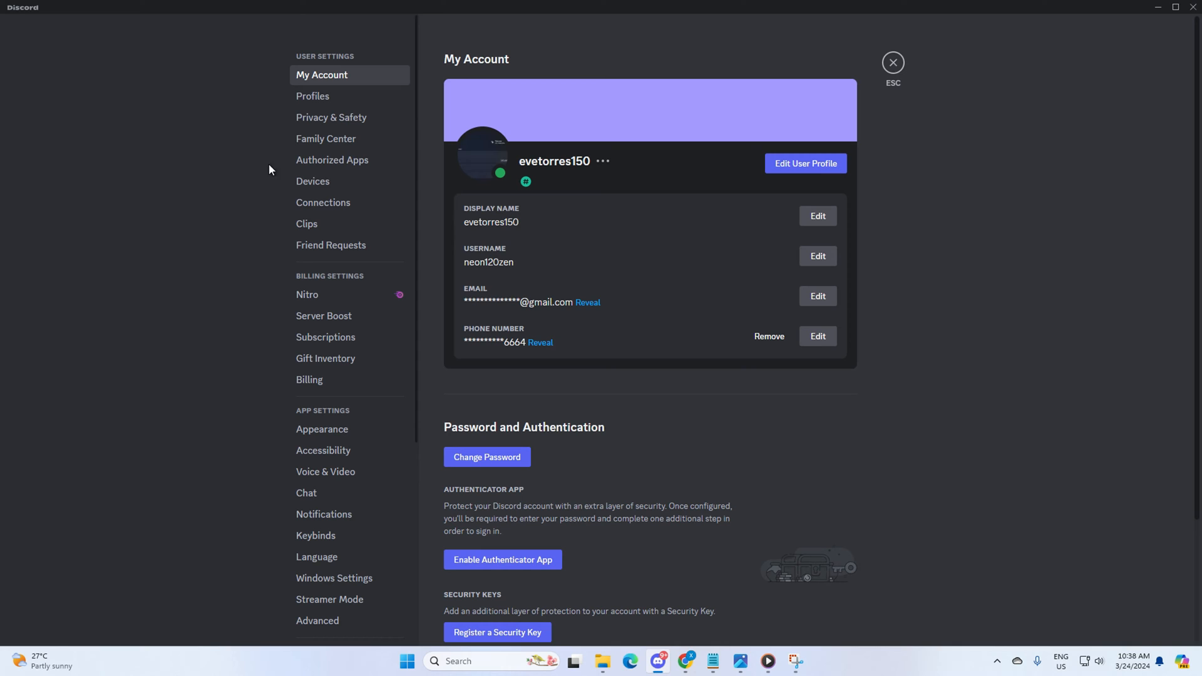
mouse_move(333, 476)
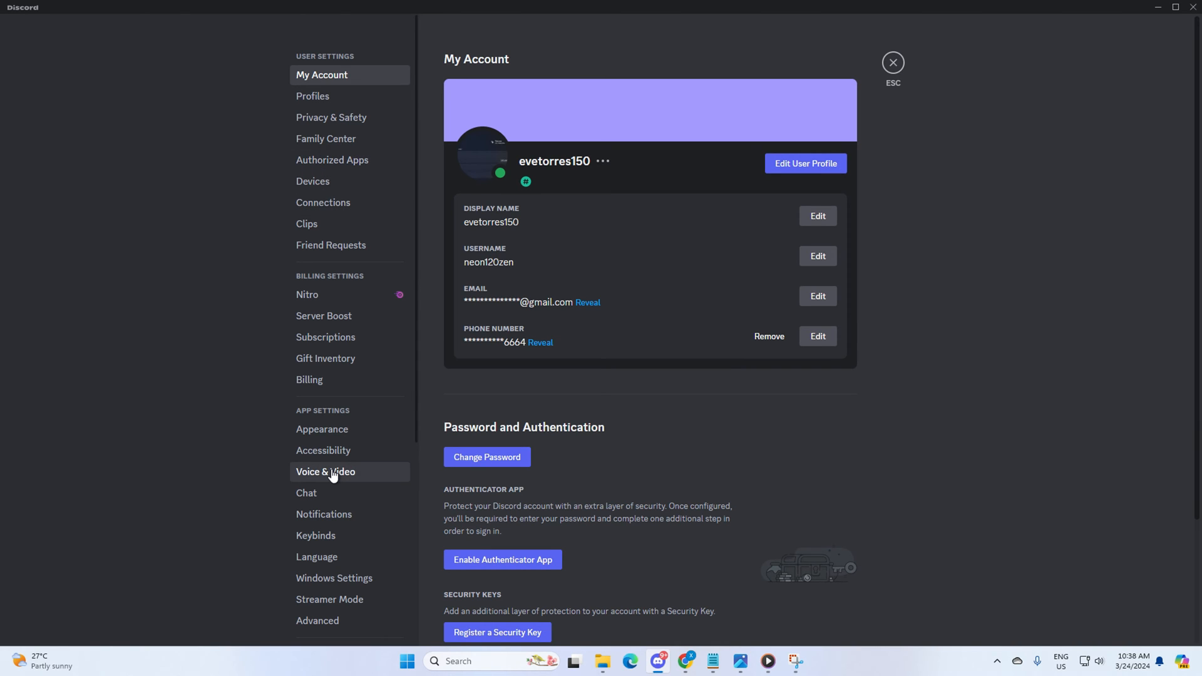
Step: In Voice & Video, set the manual Input Sensitivity threshold to -60dB
left_click(325, 471)
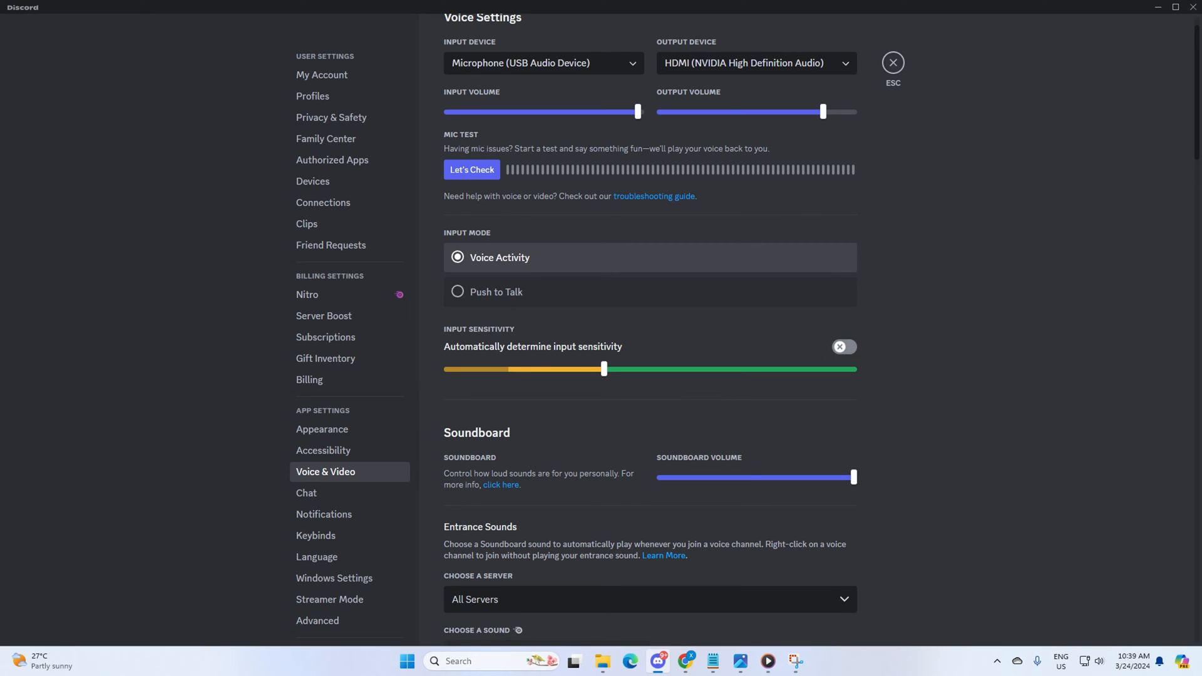
mouse_move(576, 313)
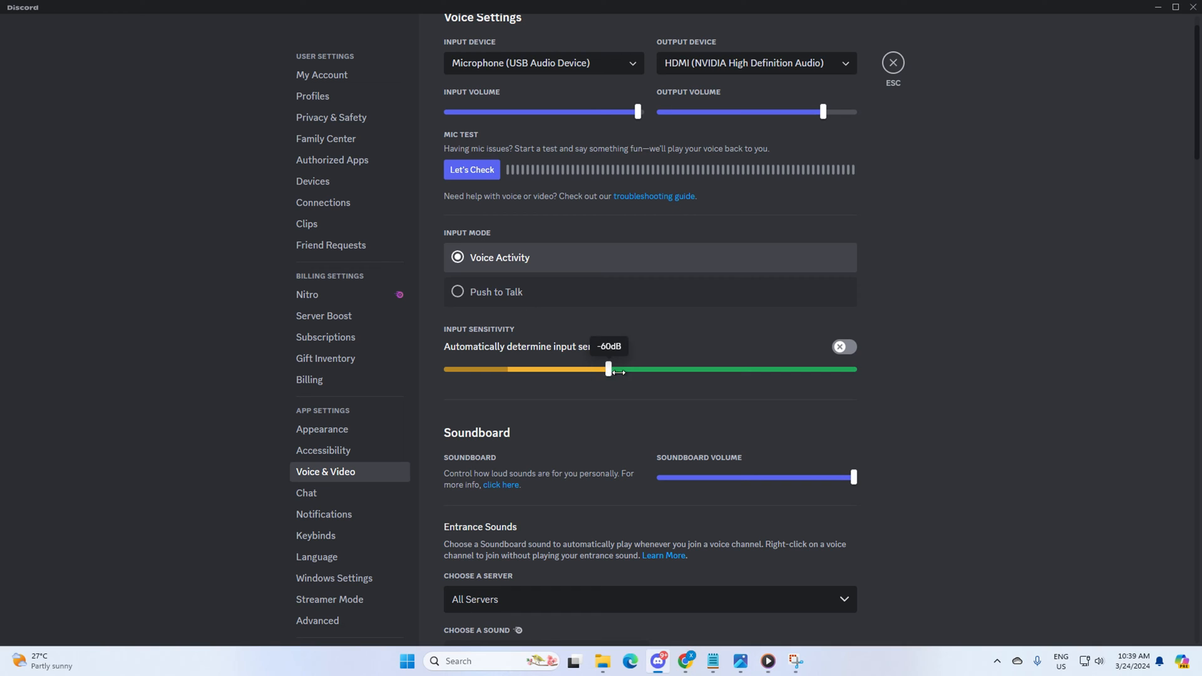
left_click_drag(609, 370, 600, 370)
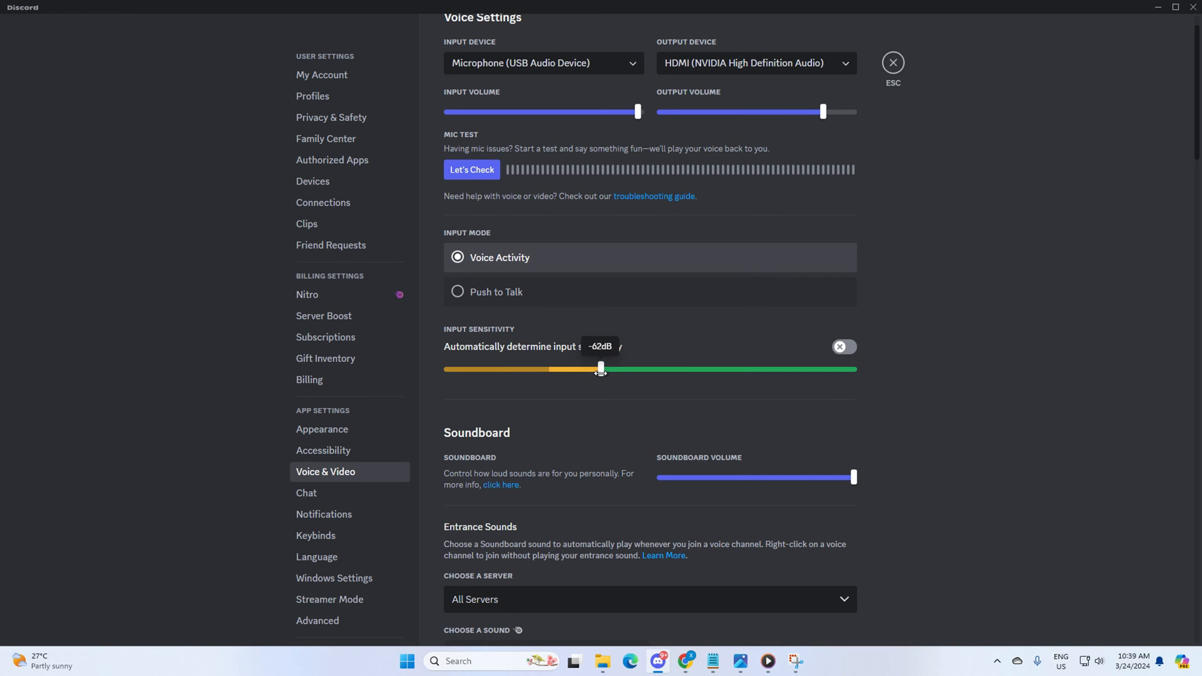
left_click_drag(601, 368, 610, 369)
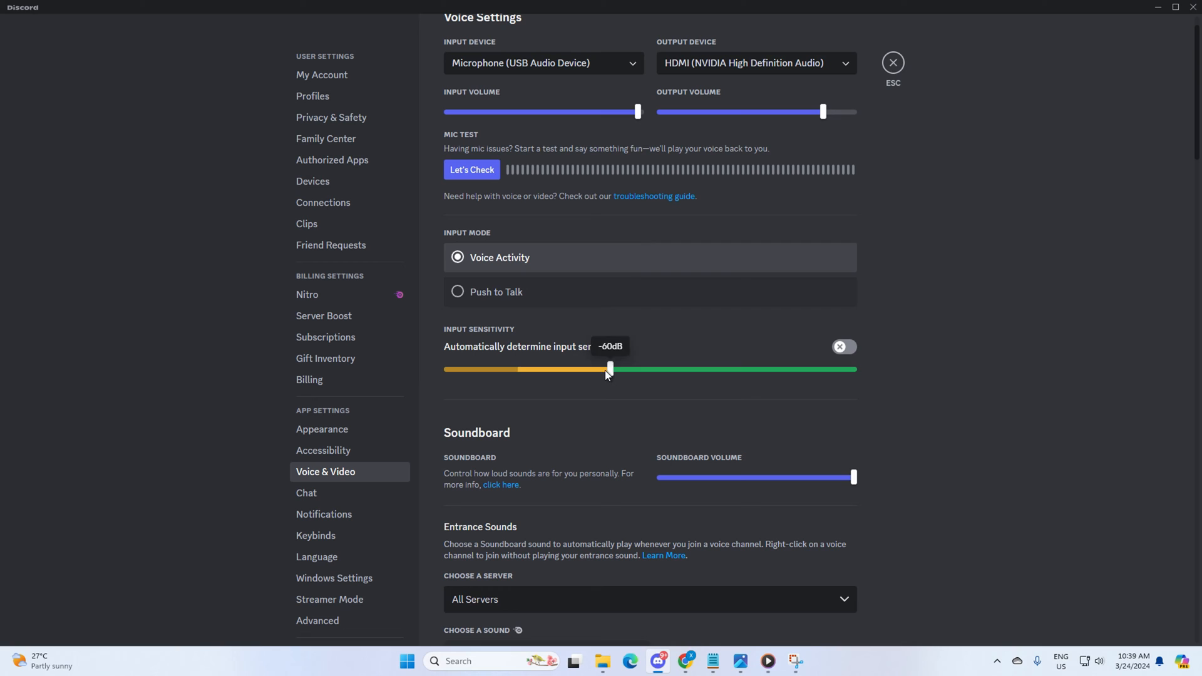
mouse_move(501, 346)
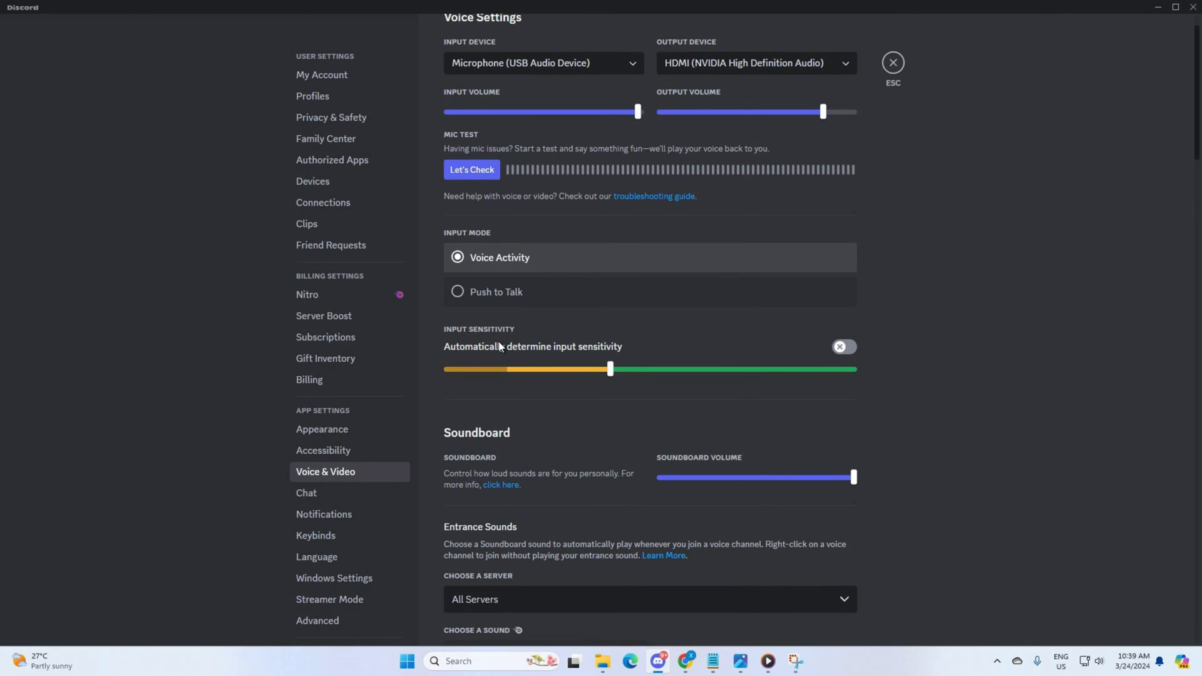
Step: Under Voice Processing, try Standard noise suppression, then keep Krisp selected
scroll("down", 3)
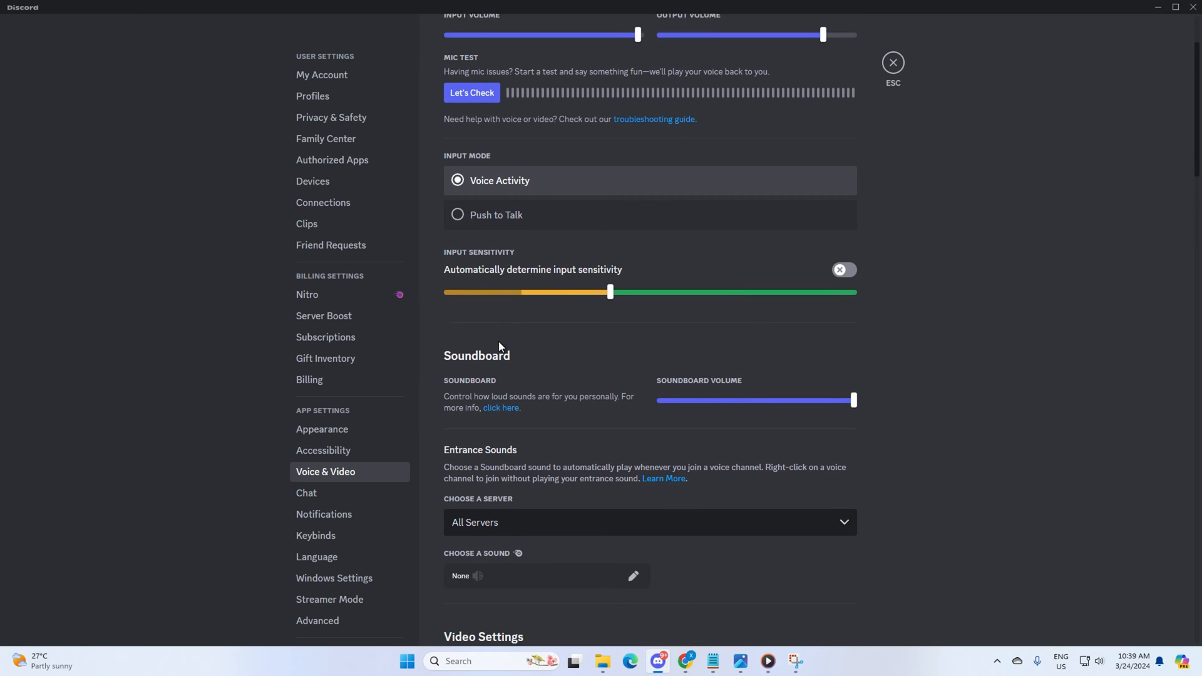
scroll("down", 3)
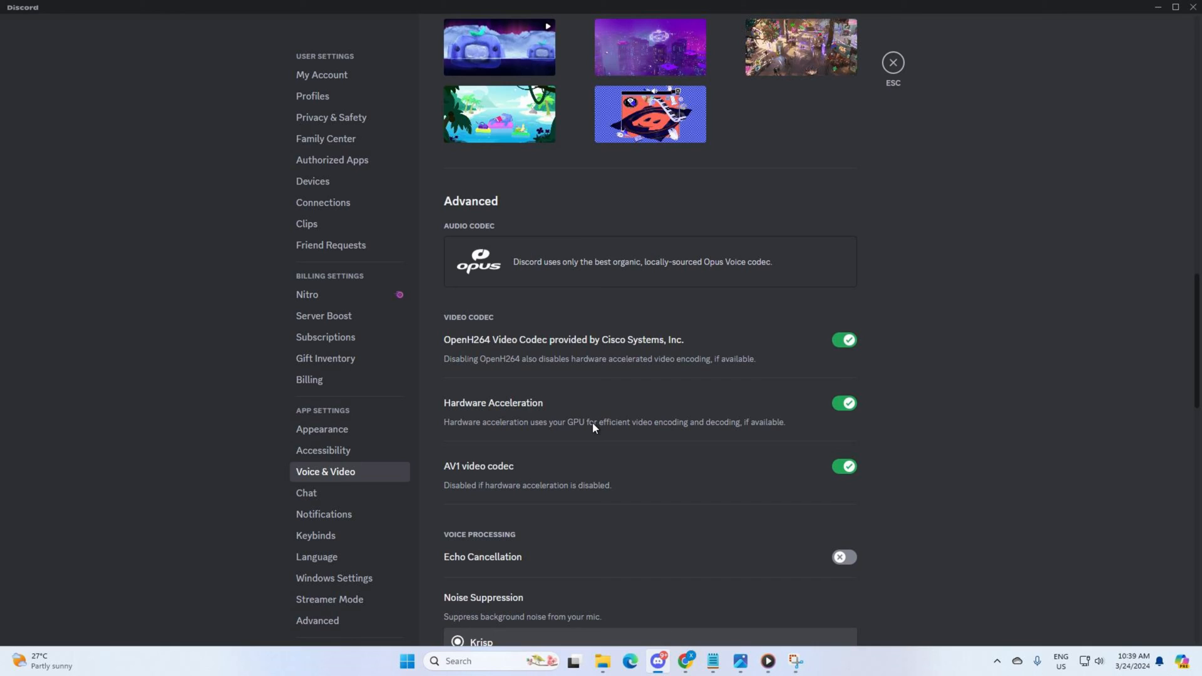
scroll("down", 3)
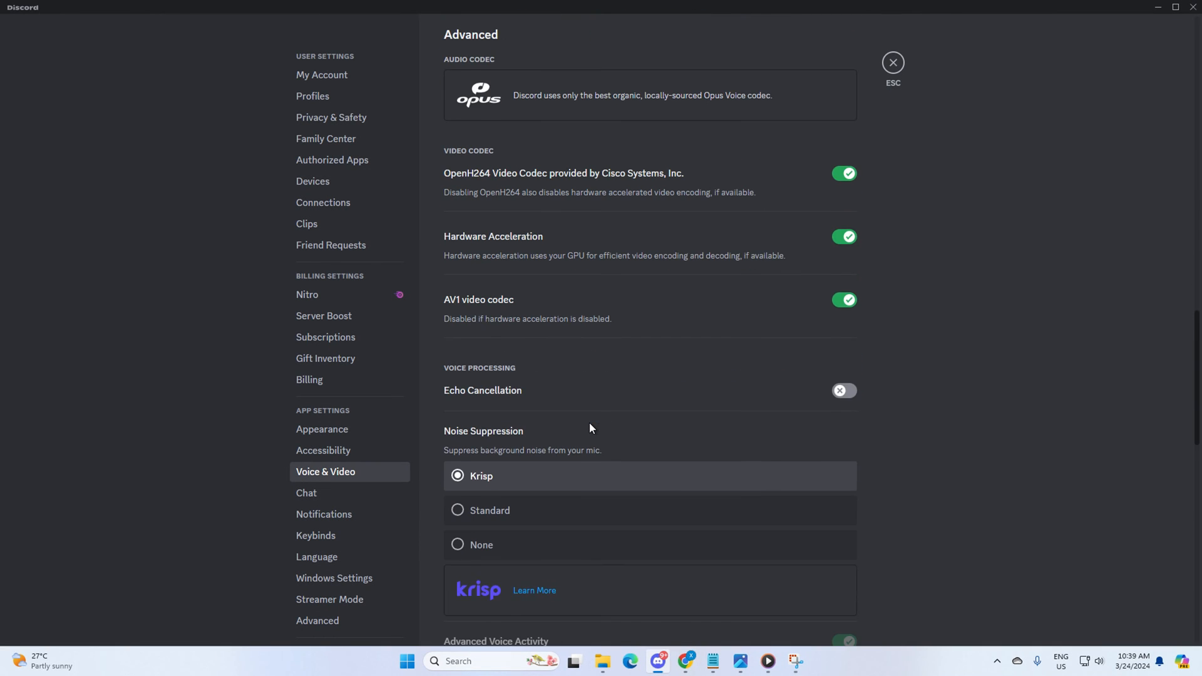
scroll("down", 3)
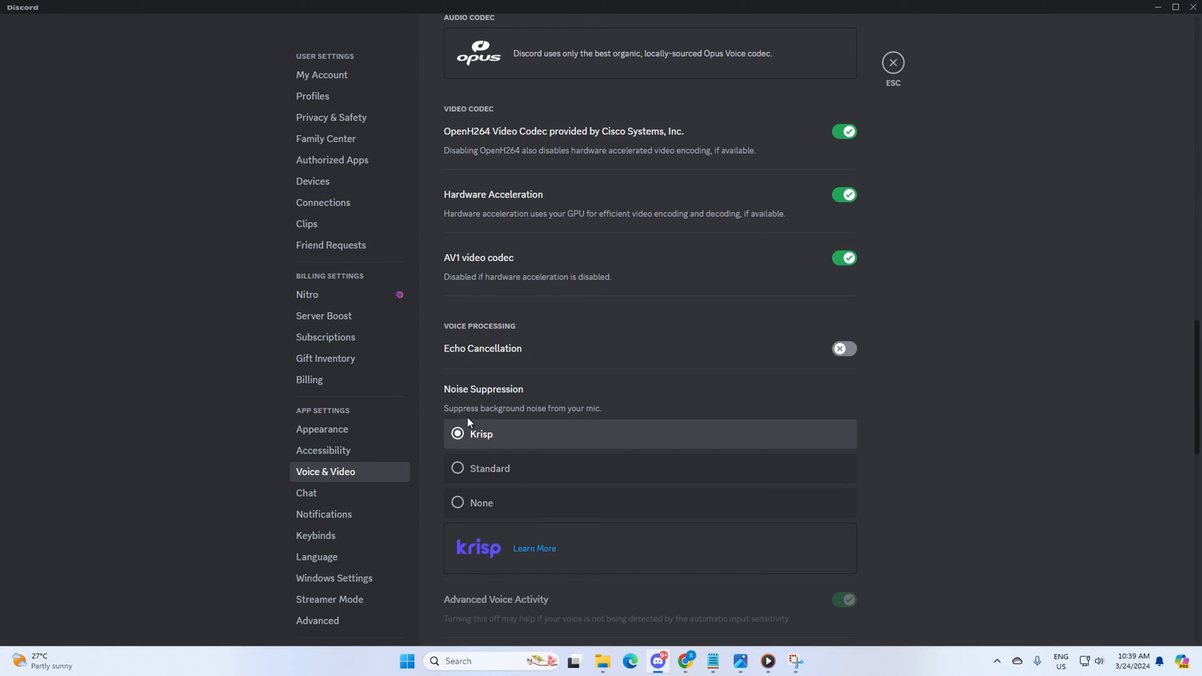
left_click(457, 469)
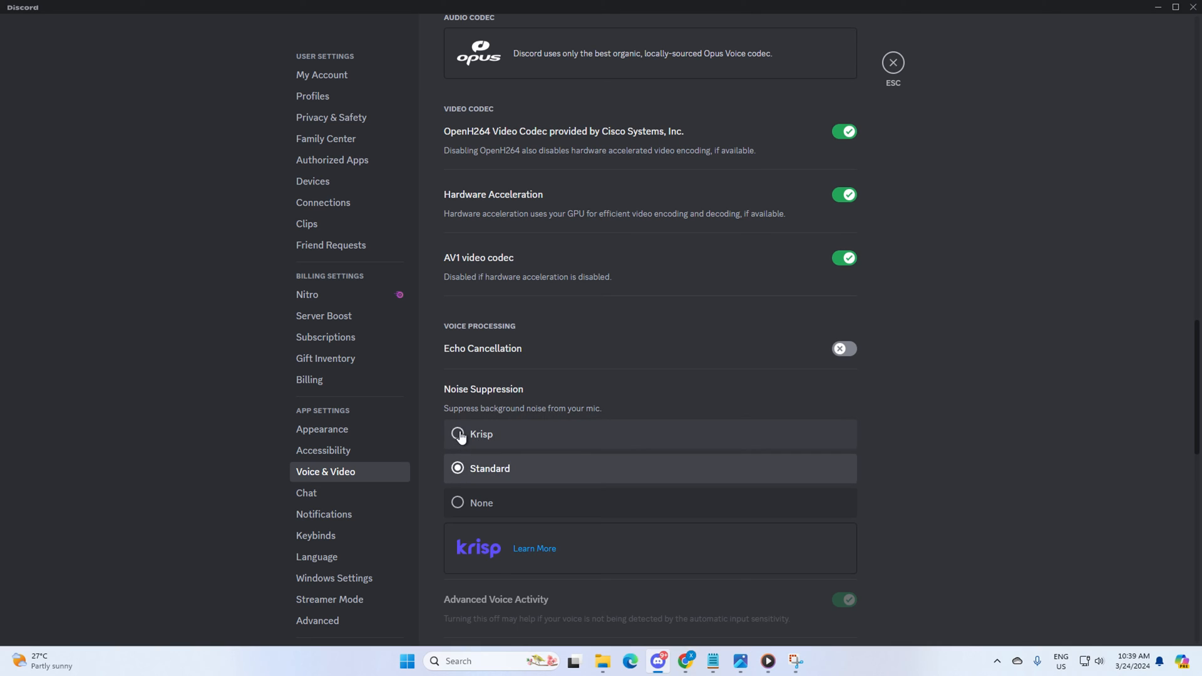
left_click(455, 434)
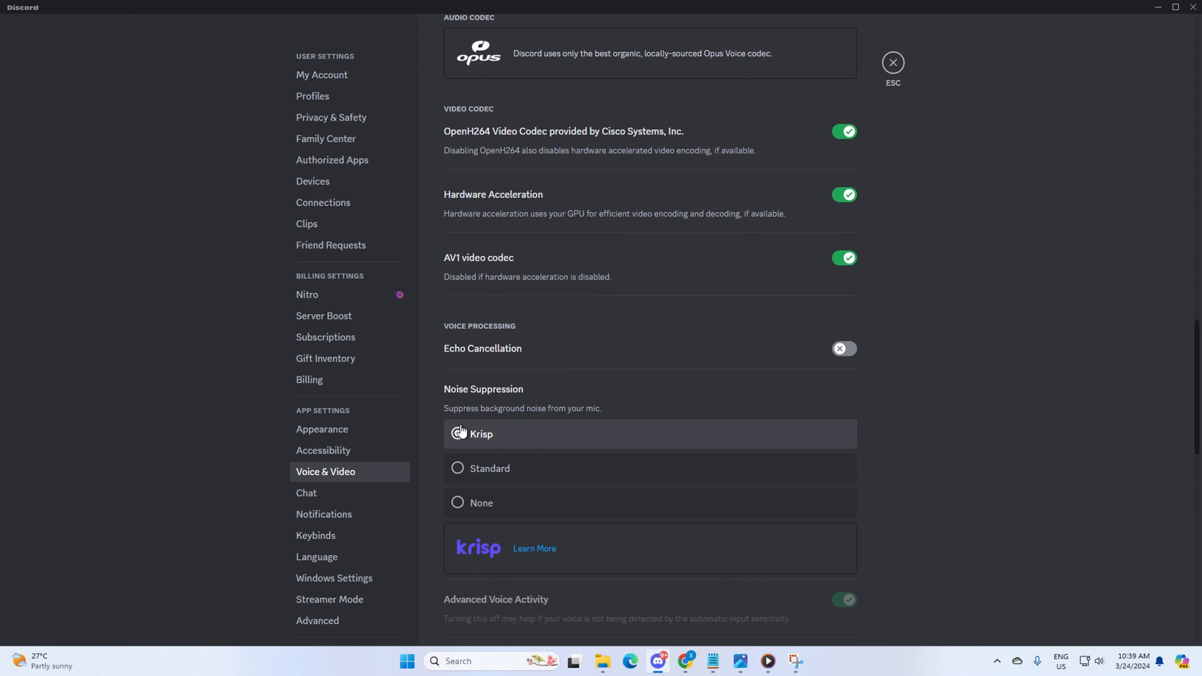
left_click(457, 434)
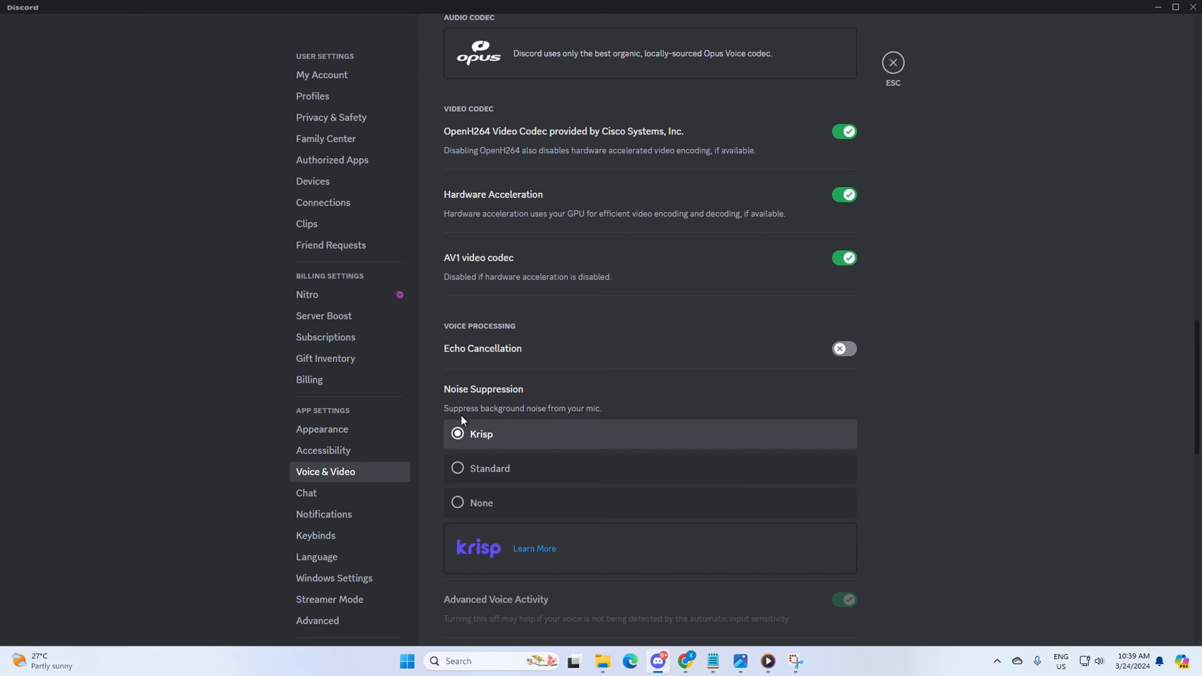
mouse_move(478, 418)
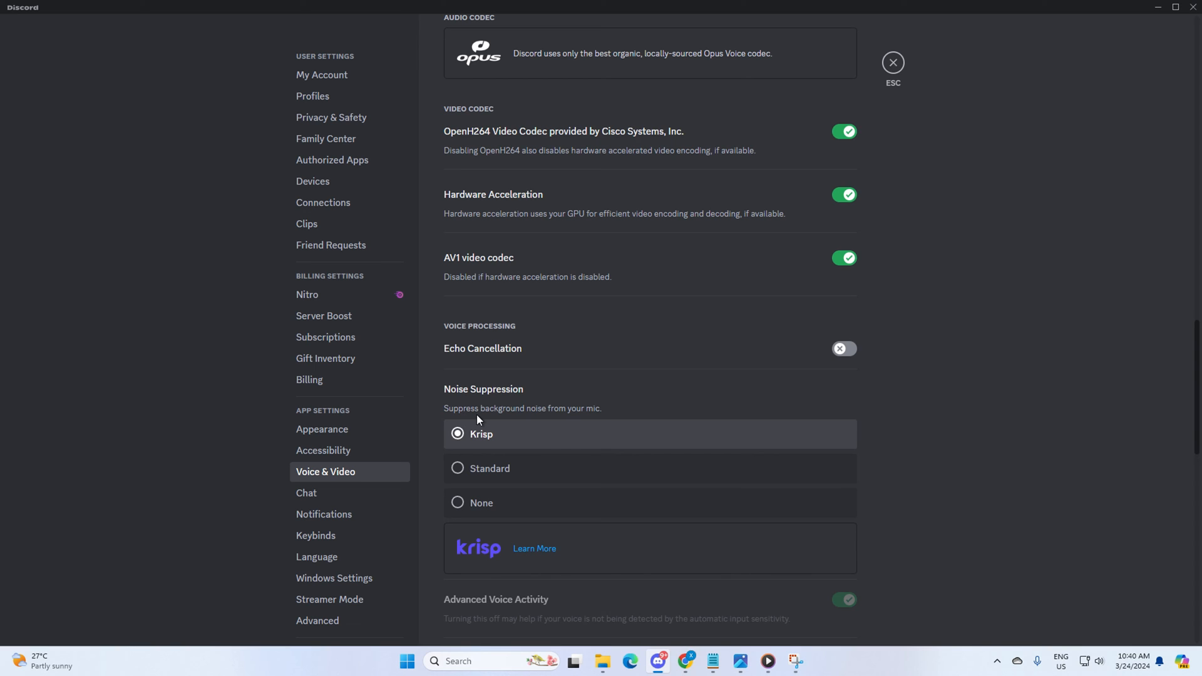
Step: Leave Automatic Gain Control off and enable Quality of Service High Packet Priority
scroll("down", 3)
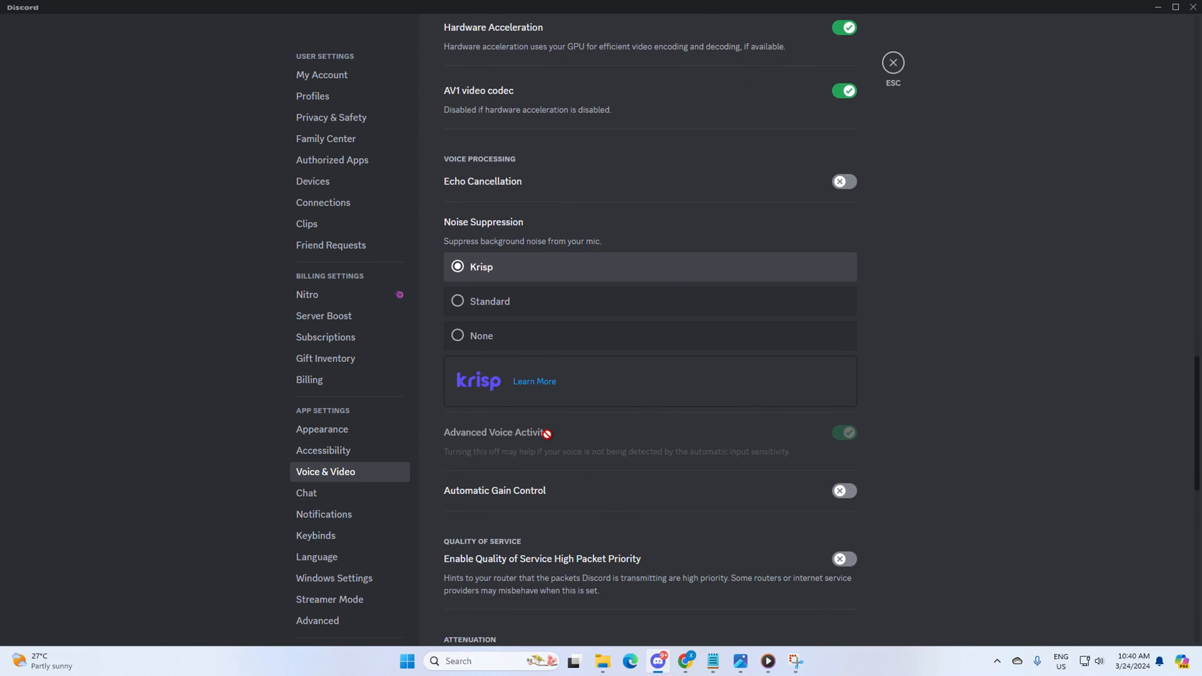
scroll("down", 3)
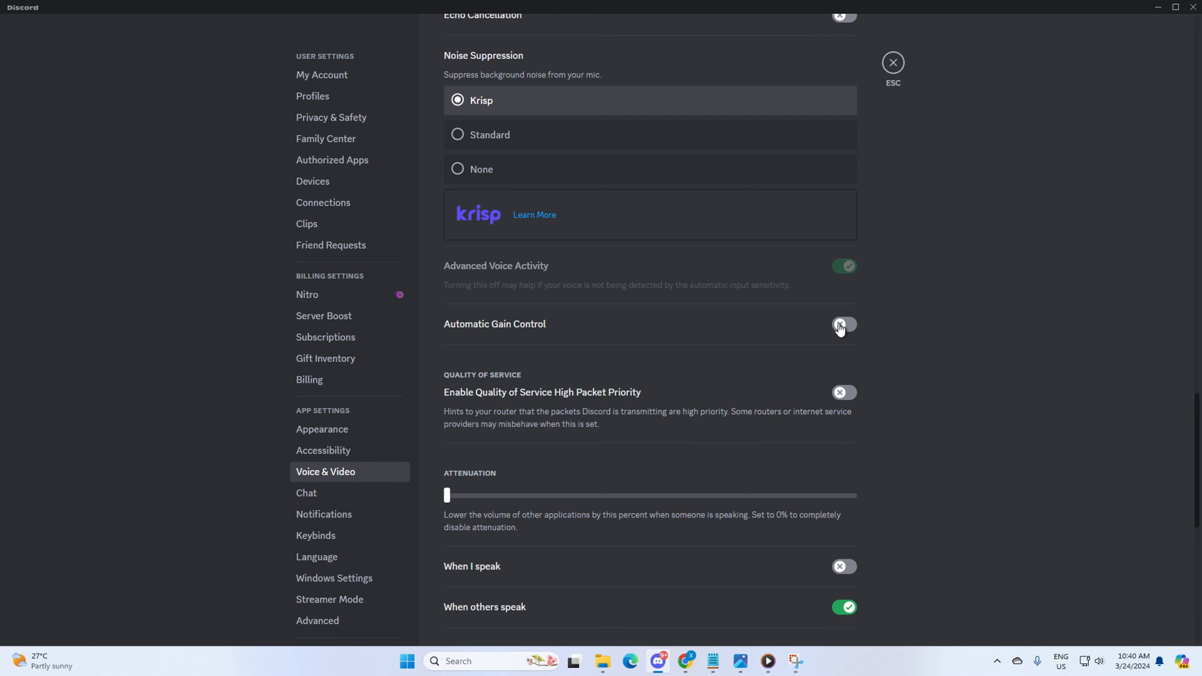
left_click(842, 325)
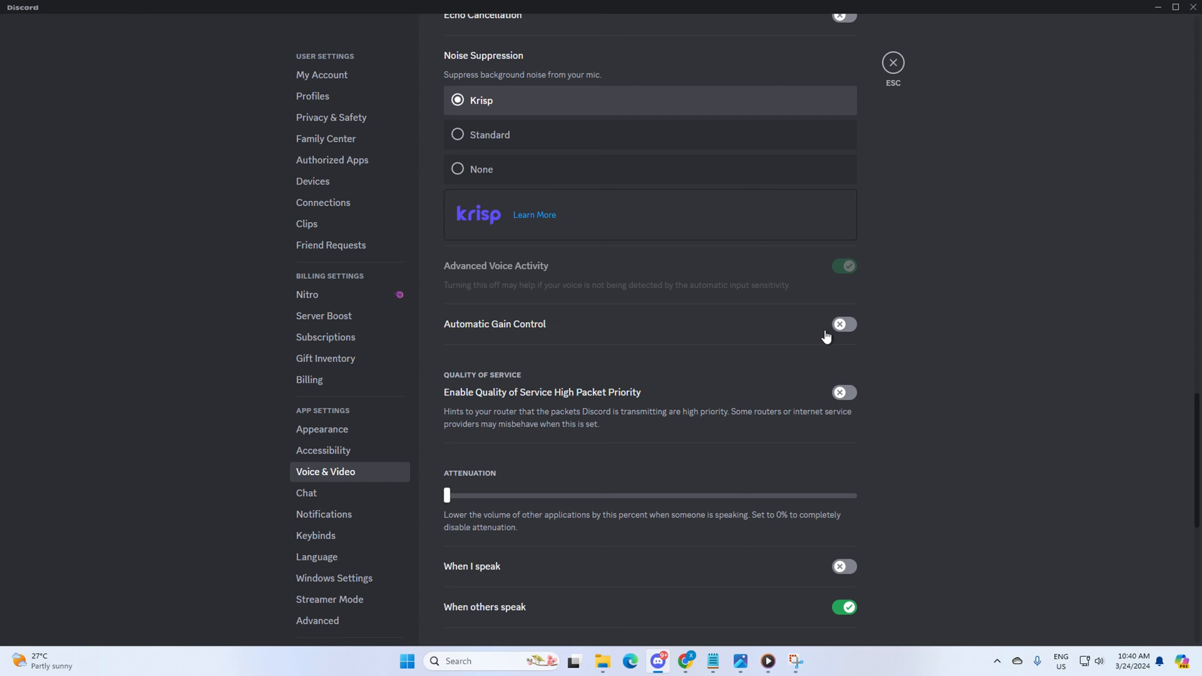
left_click(845, 392)
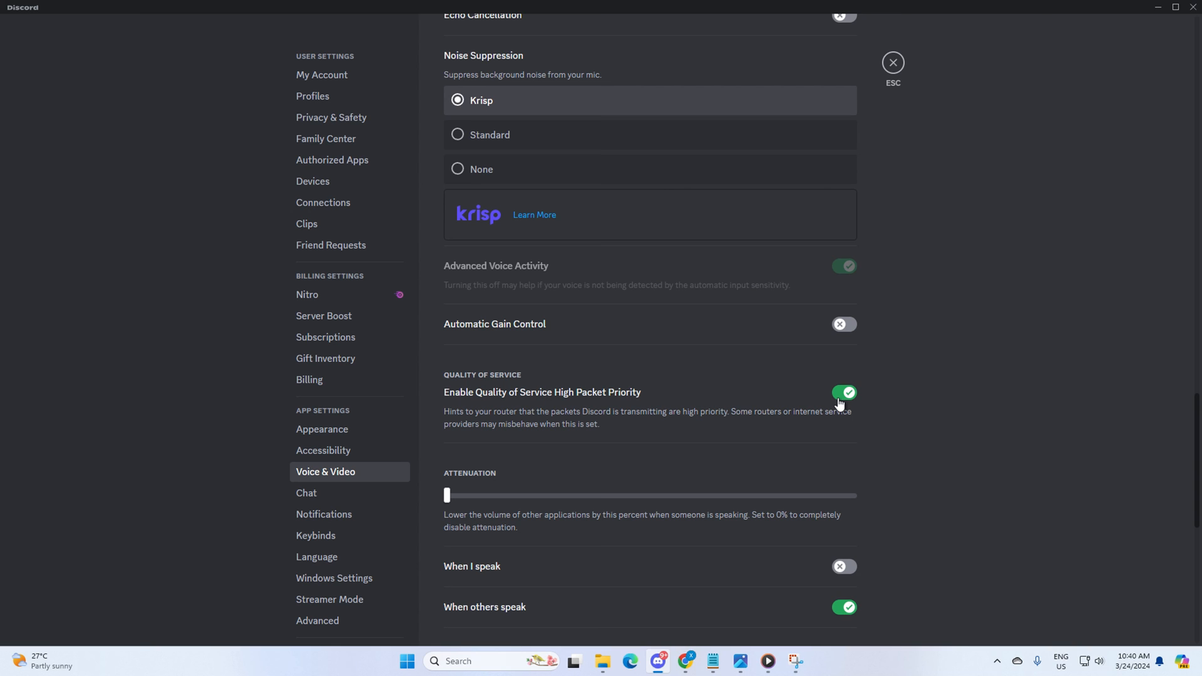
mouse_move(840, 407)
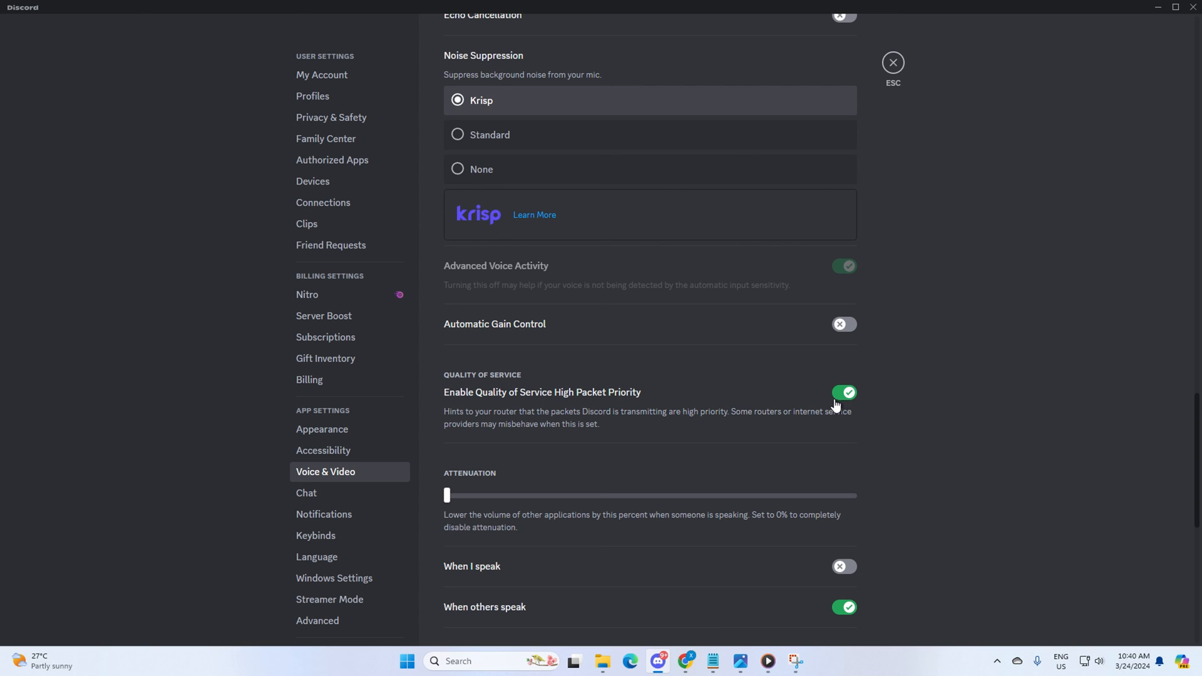
mouse_move(819, 406)
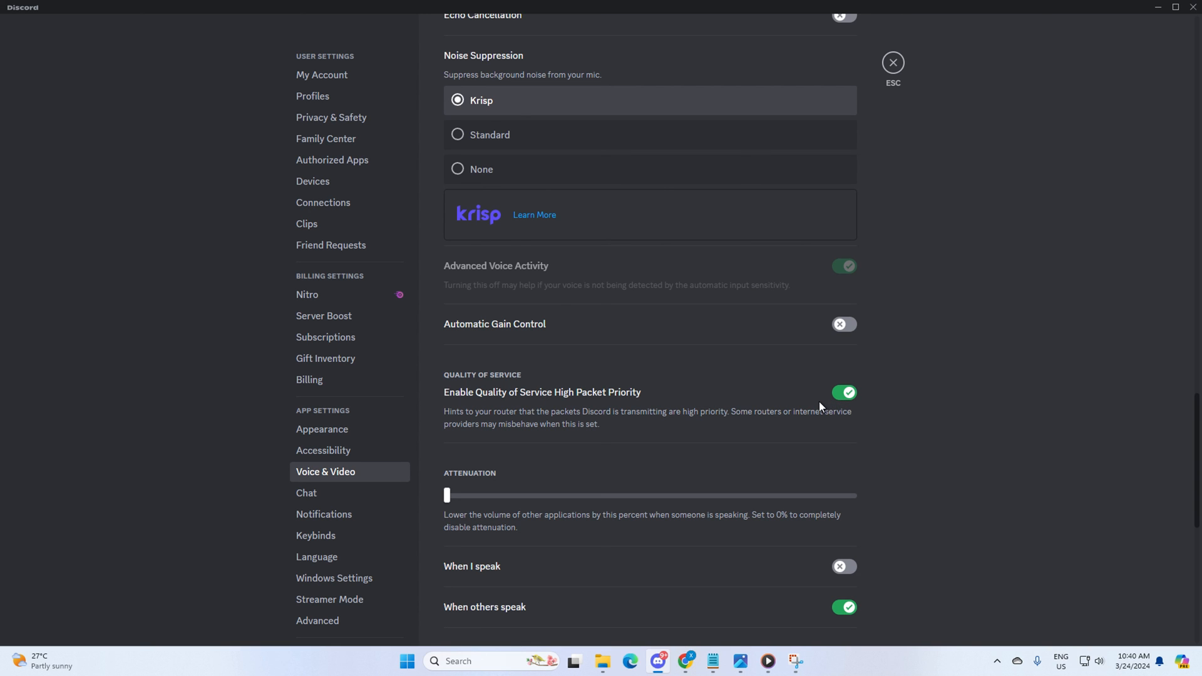